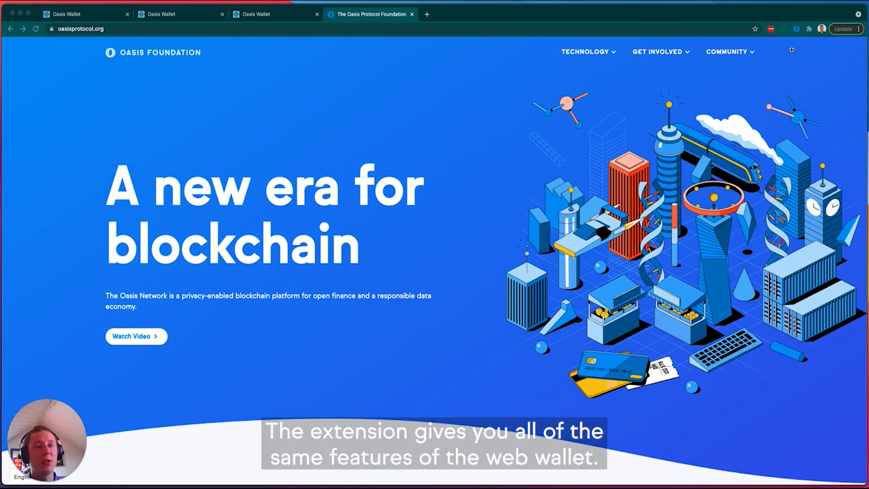
# Launch the Oasis Wallet extension popup from the browser toolbar over the Oasis Foundation page
pyautogui.click(797, 29)
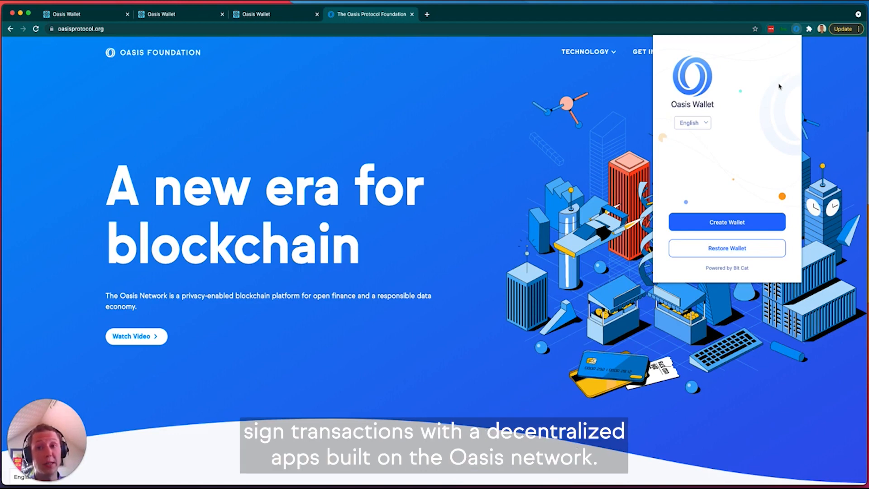
pyautogui.moveTo(770, 134)
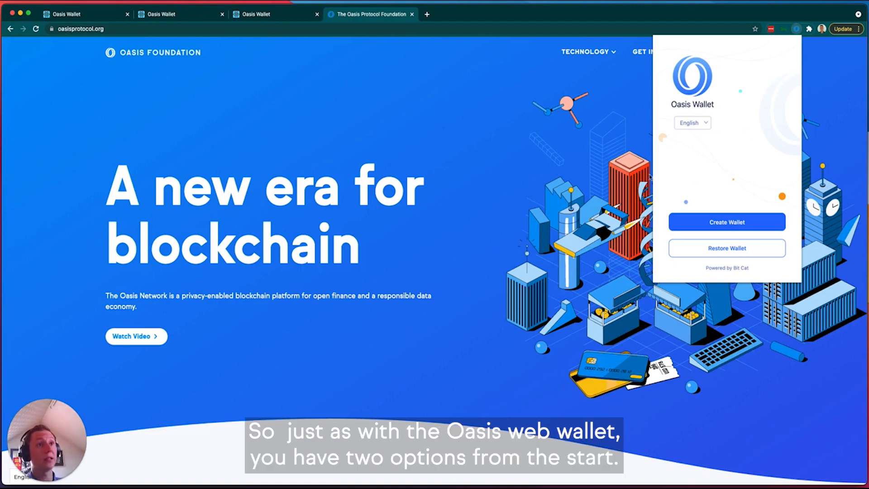
pyautogui.moveTo(667, 193)
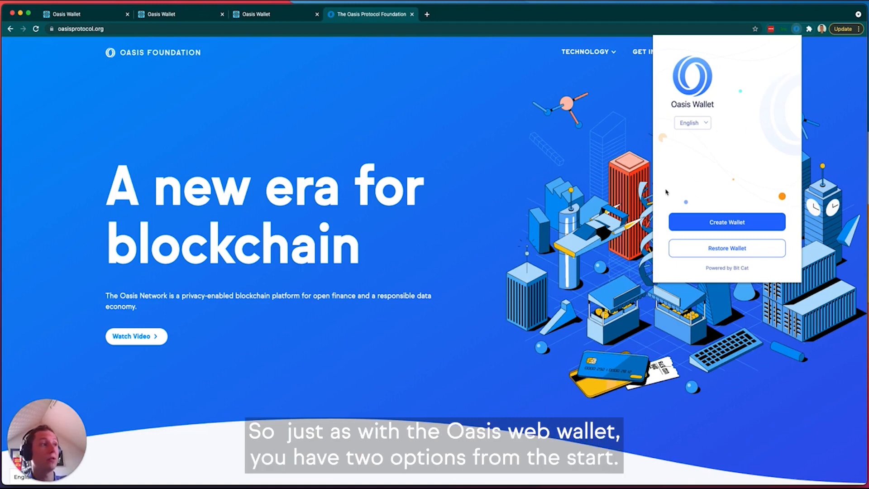
pyautogui.moveTo(726, 254)
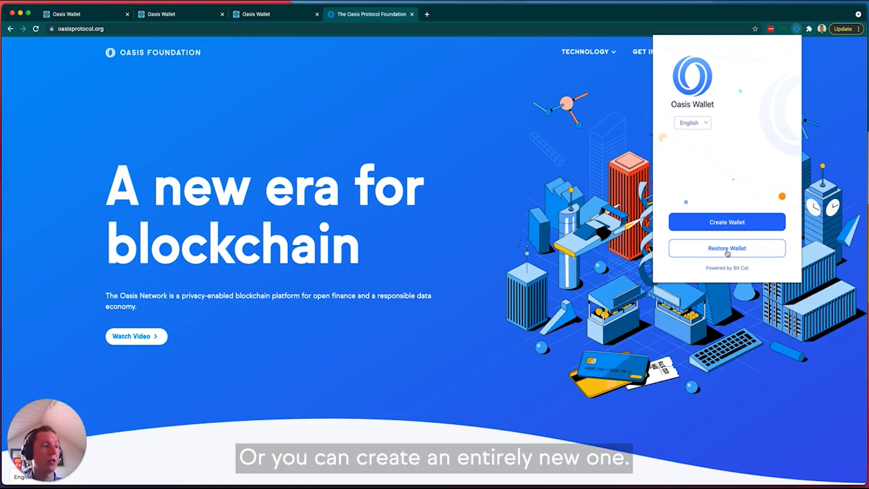
# Start a new wallet, set its password, and pass the backup notice to reveal the 12-word phrase
pyautogui.click(726, 222)
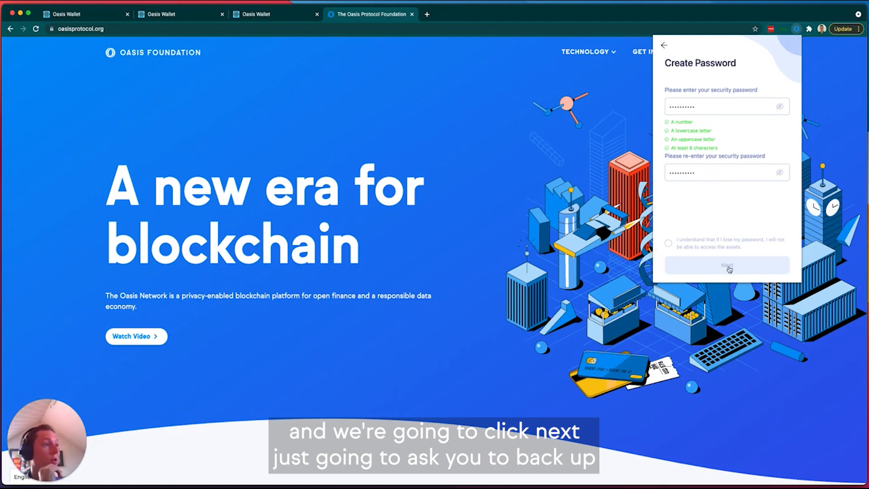
pyautogui.click(726, 265)
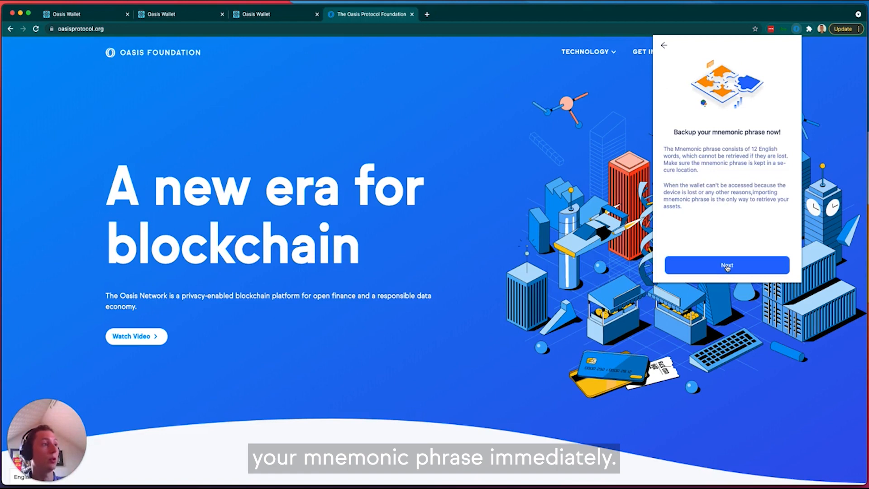
pyautogui.click(727, 265)
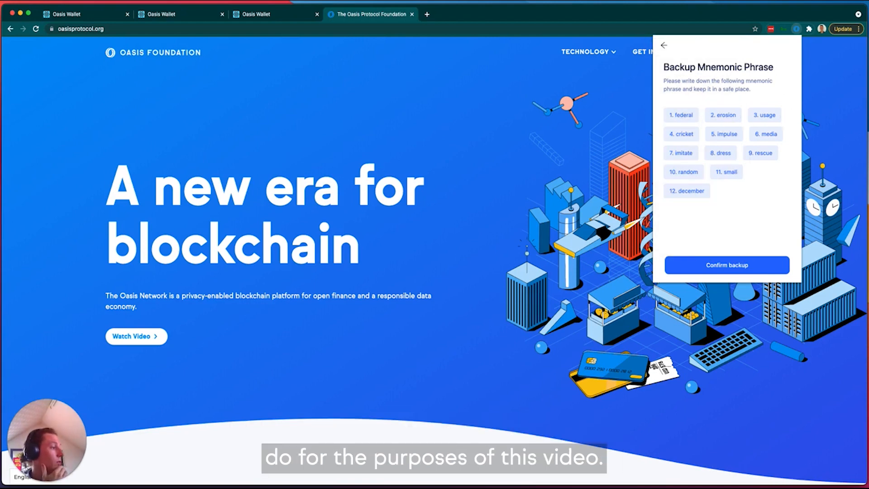
# Verify the phrase by selecting federal, erosion, usage, cricket, impulse… in order, then start the wallet
pyautogui.click(726, 264)
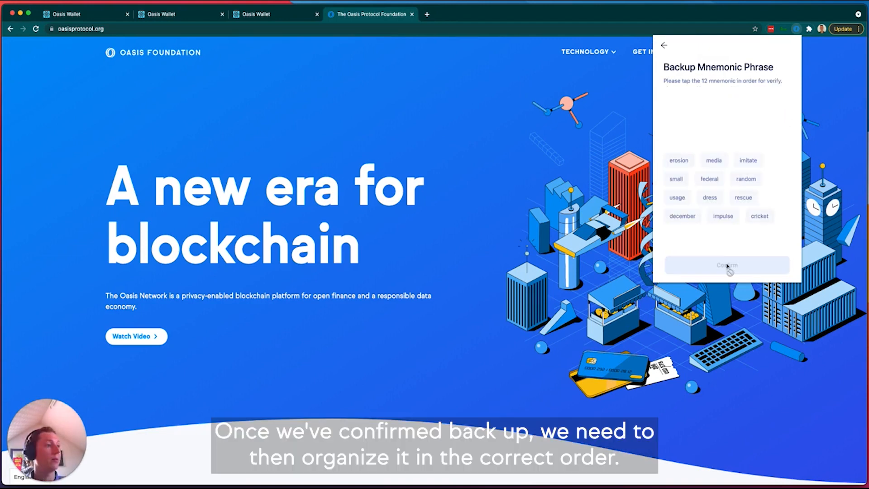
pyautogui.moveTo(687, 193)
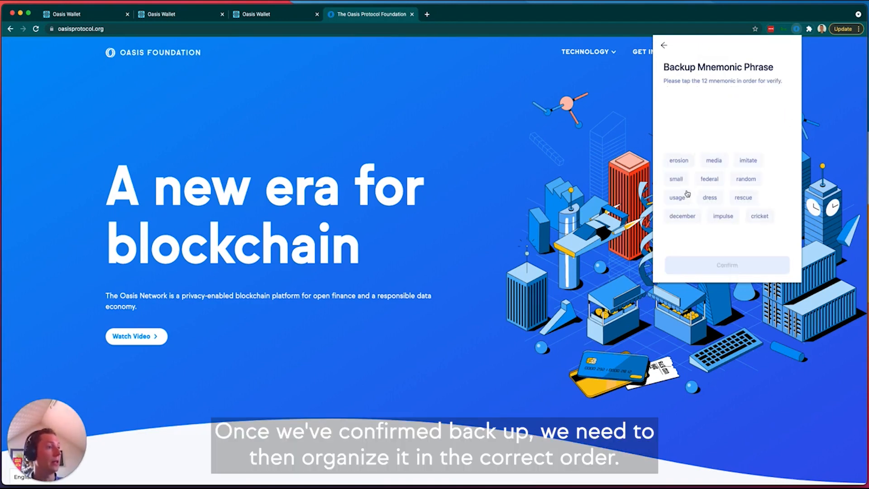
pyautogui.click(708, 178)
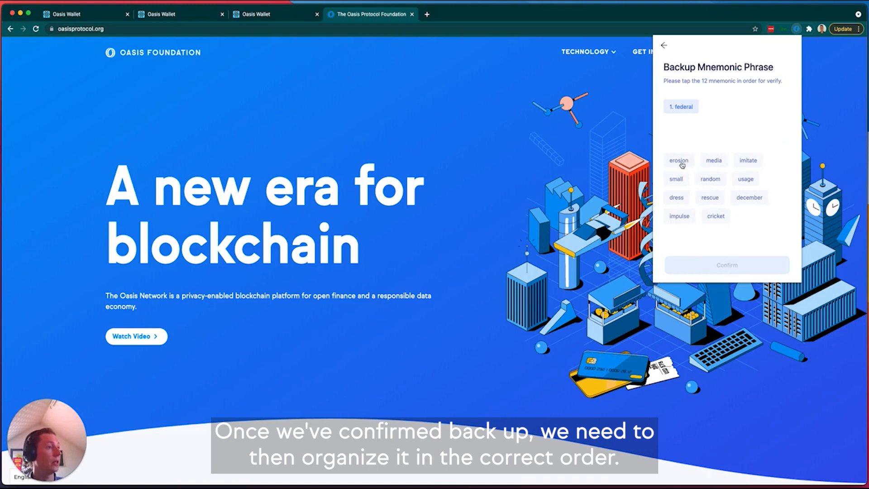
pyautogui.click(678, 160)
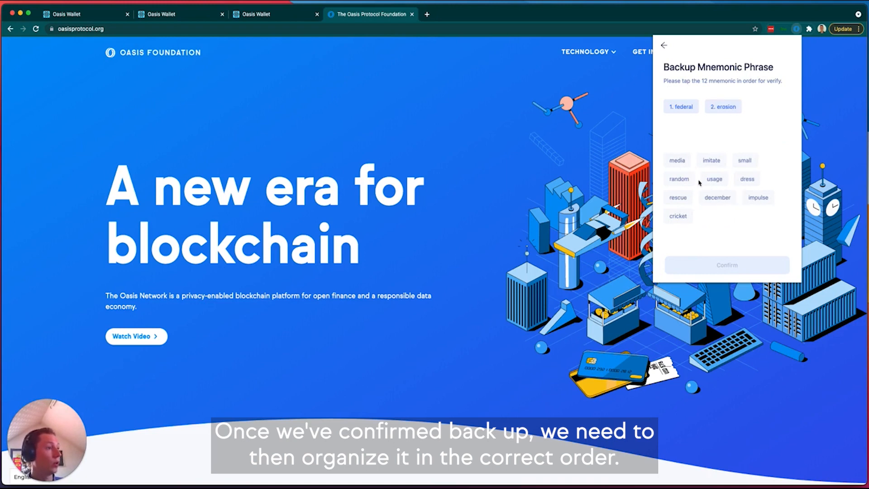
pyautogui.click(714, 179)
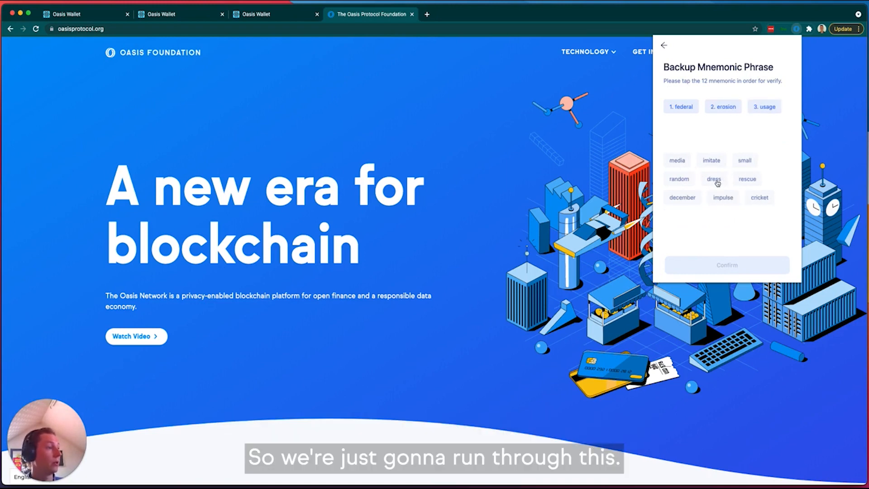
pyautogui.click(759, 197)
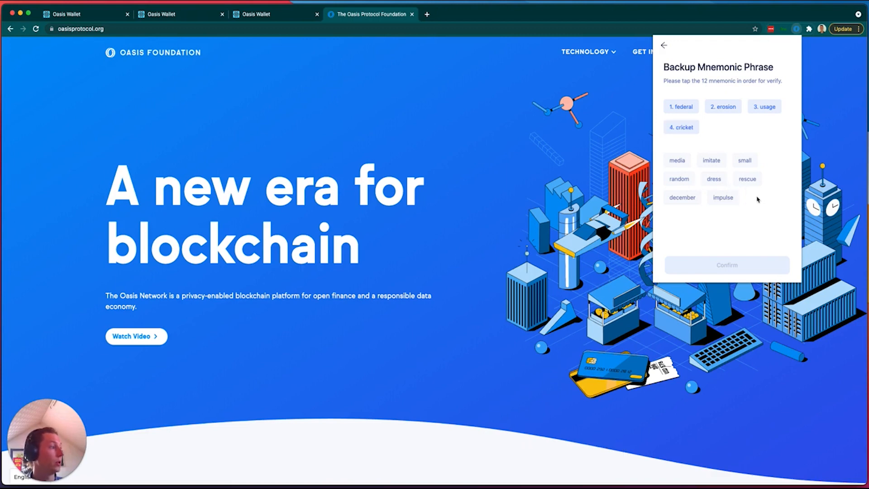
pyautogui.click(723, 197)
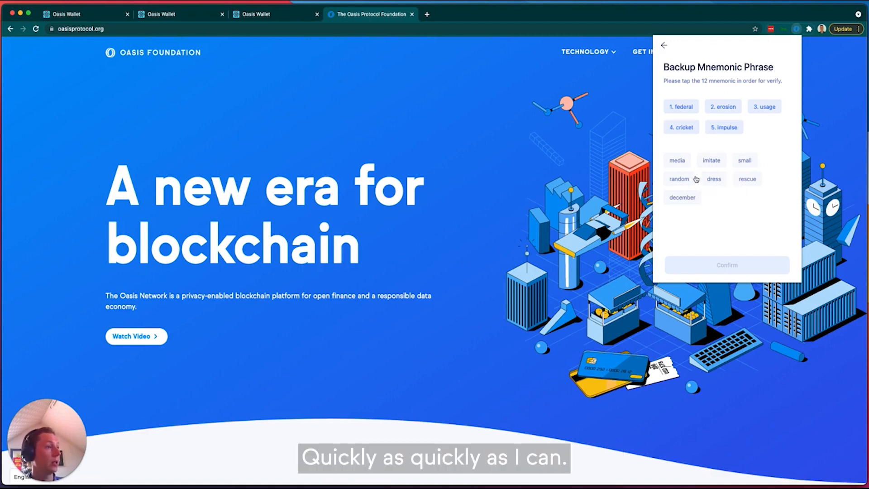
pyautogui.click(726, 264)
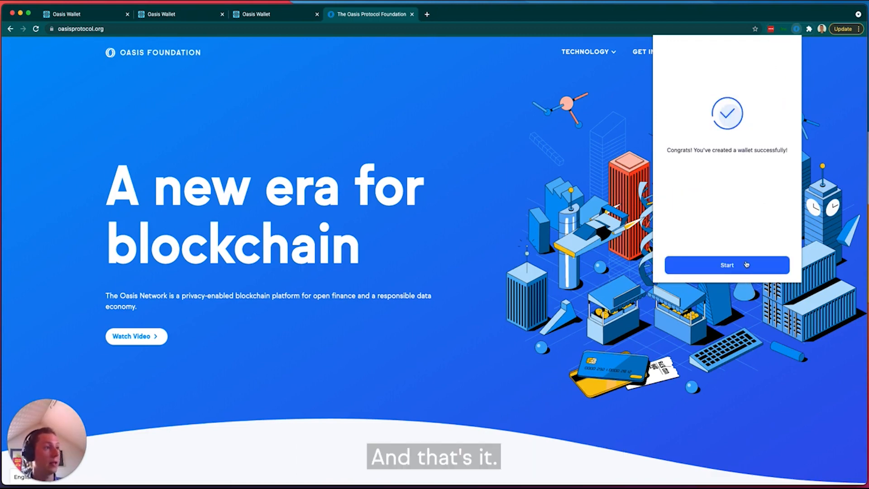
pyautogui.click(726, 265)
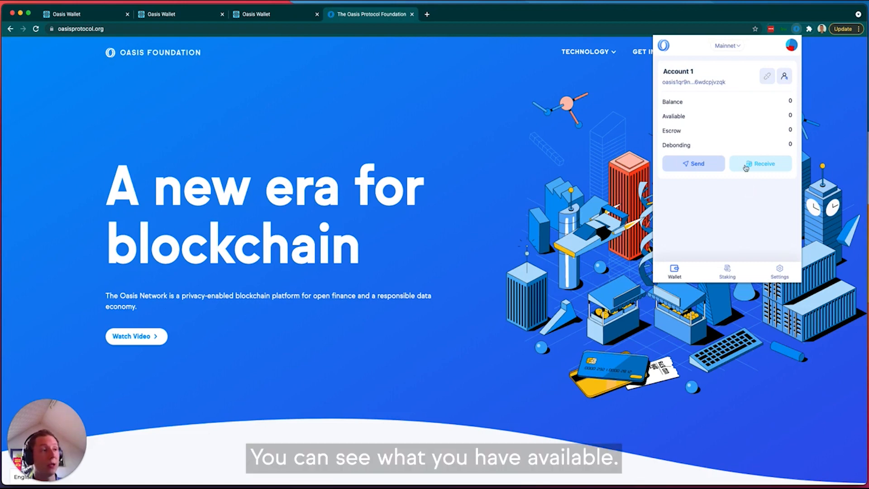
pyautogui.moveTo(736, 136)
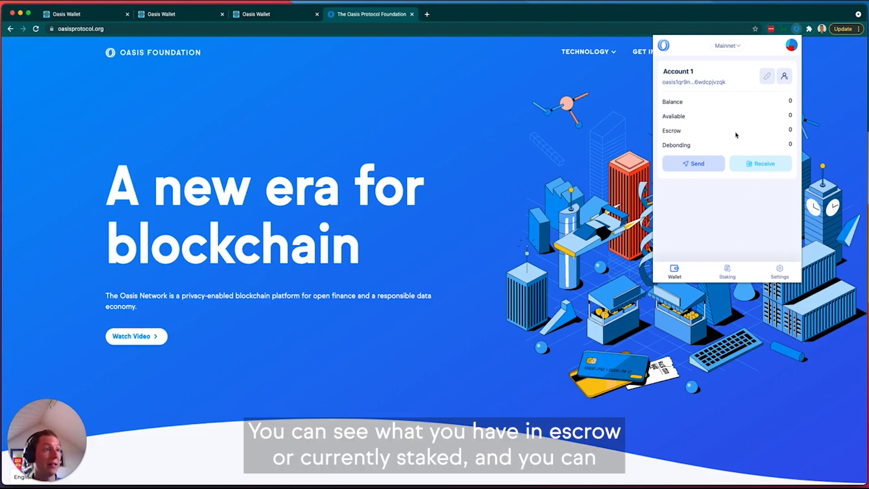
pyautogui.moveTo(730, 136)
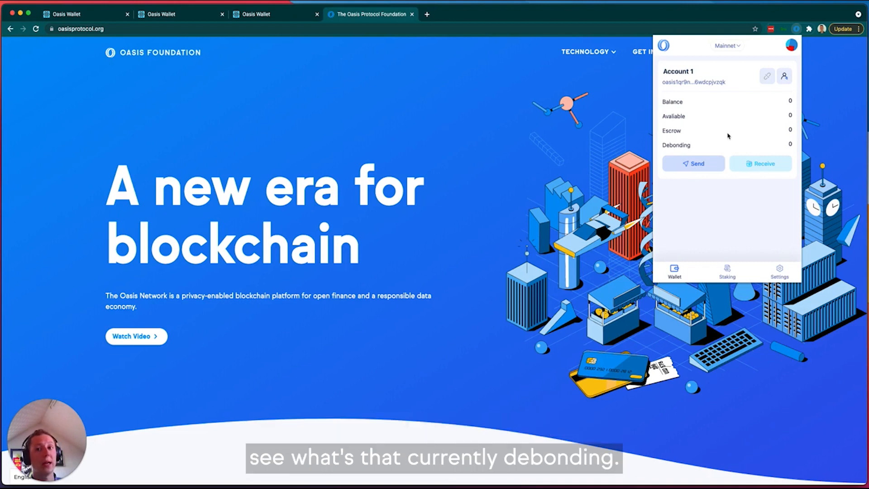
pyautogui.moveTo(723, 138)
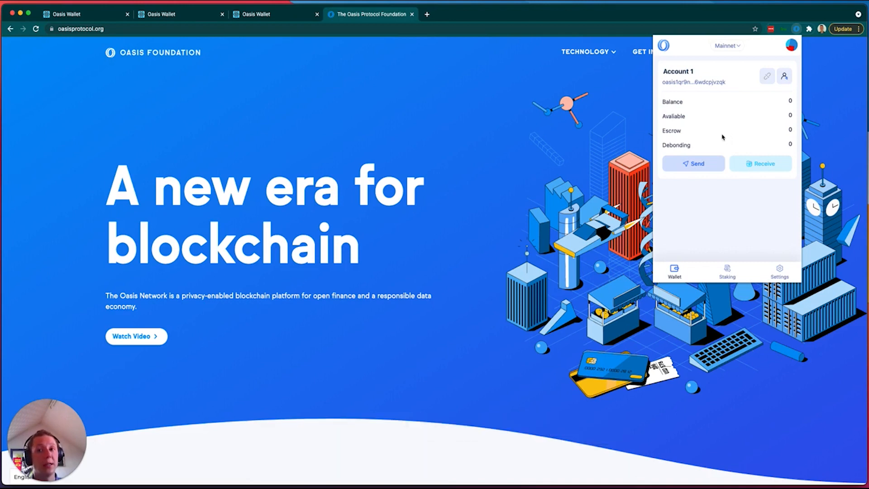
# Check Account 1's zero balance and receive address, then view the empty staking overview
pyautogui.click(693, 164)
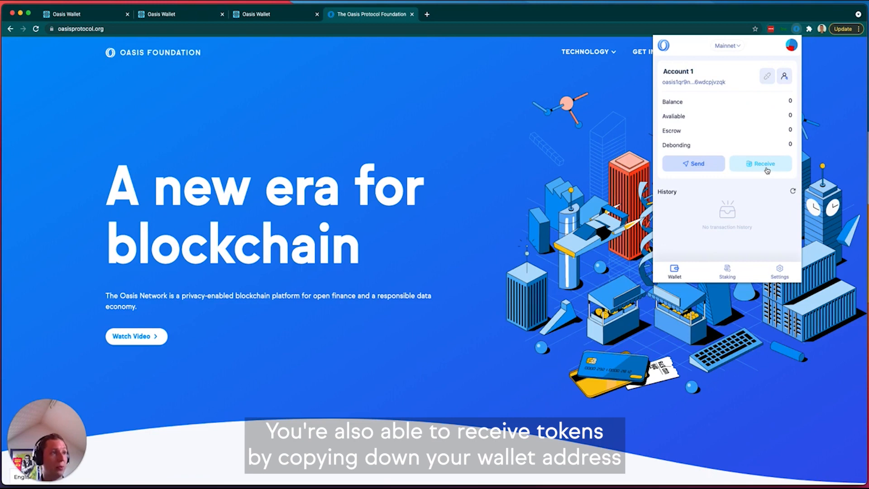
pyautogui.click(760, 163)
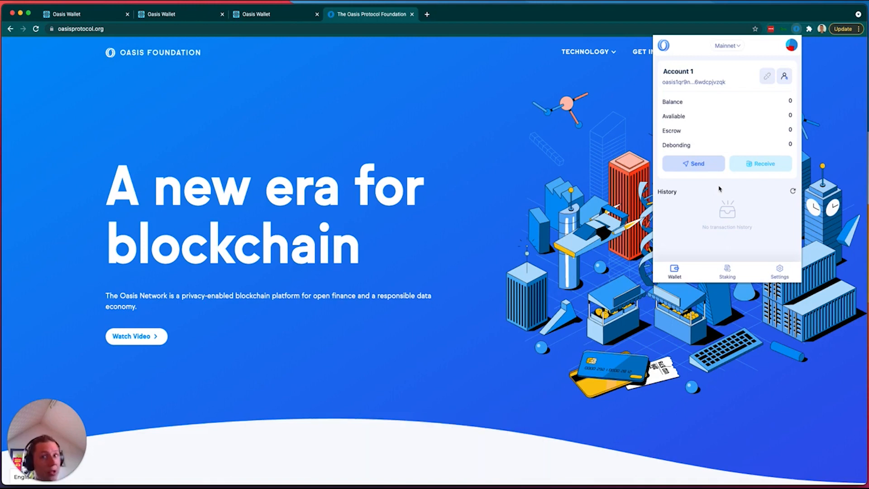
pyautogui.click(726, 271)
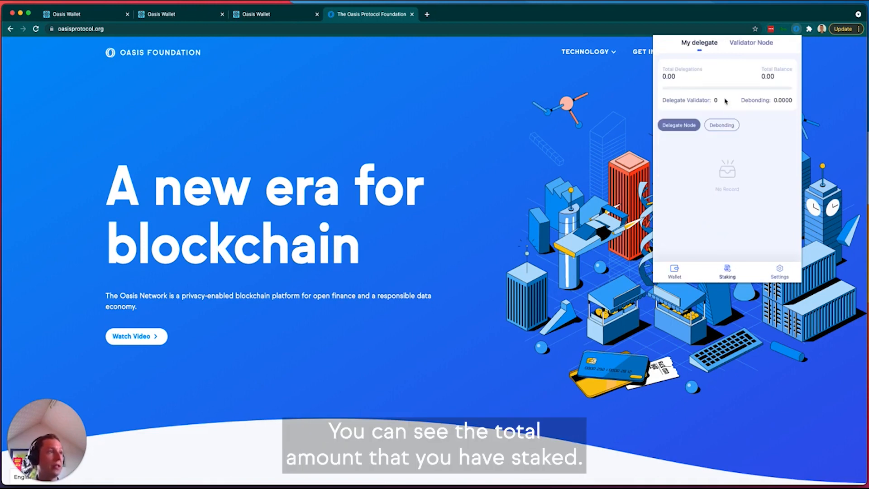
pyautogui.moveTo(721, 89)
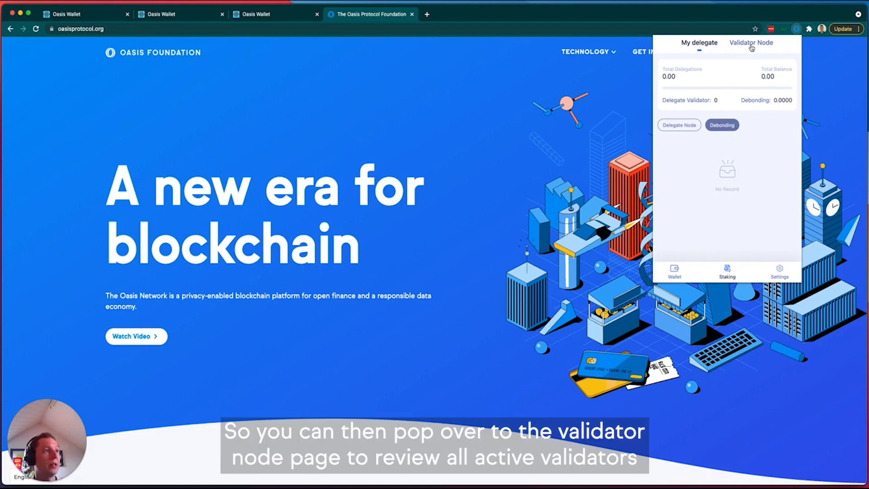
# List active validators and view BinanceStaking's total stake, delegator count and add-escrow option
pyautogui.click(751, 43)
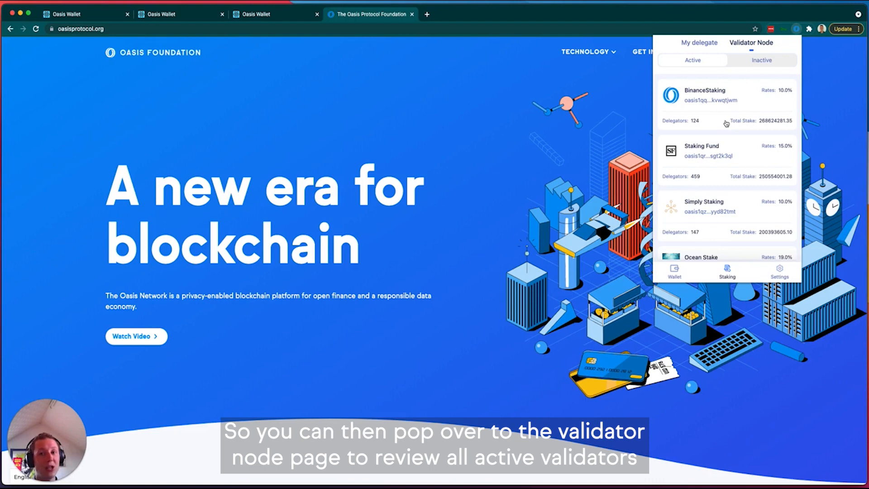
pyautogui.moveTo(730, 171)
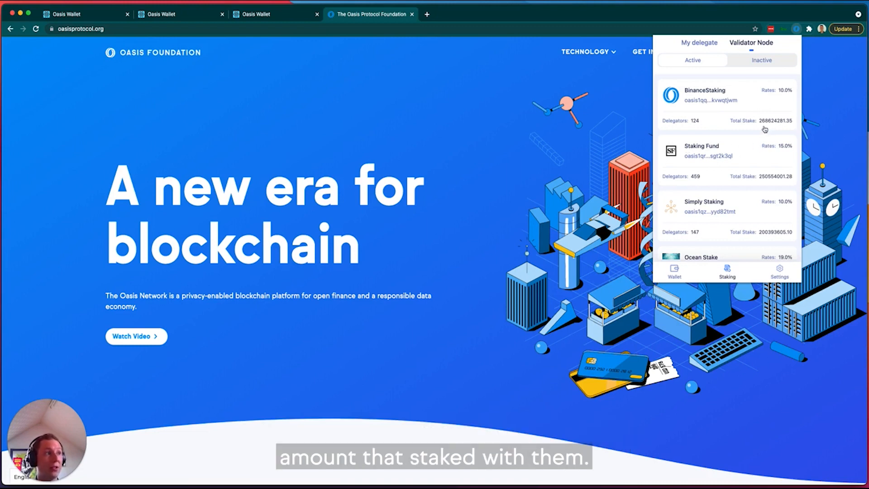
pyautogui.moveTo(699, 111)
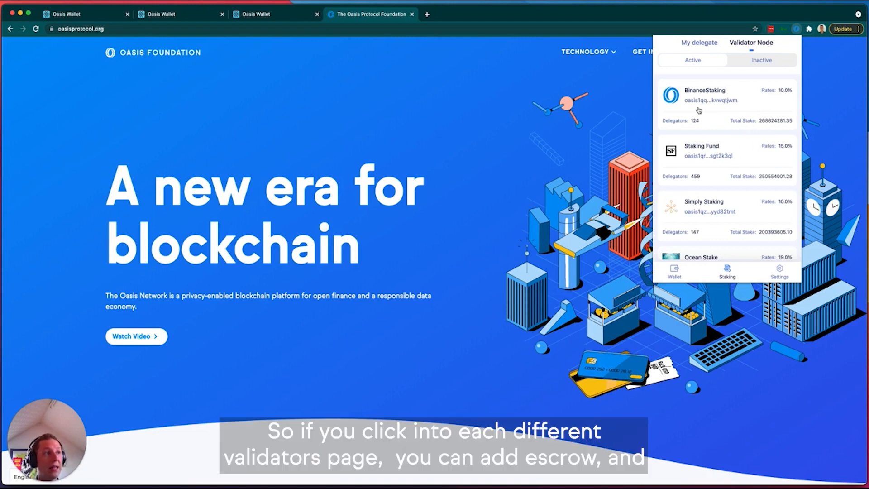
pyautogui.click(716, 97)
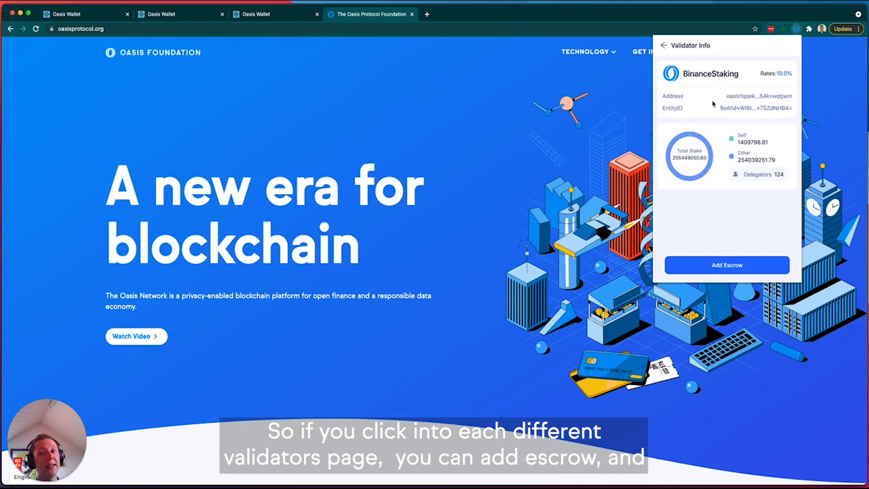
pyautogui.click(727, 265)
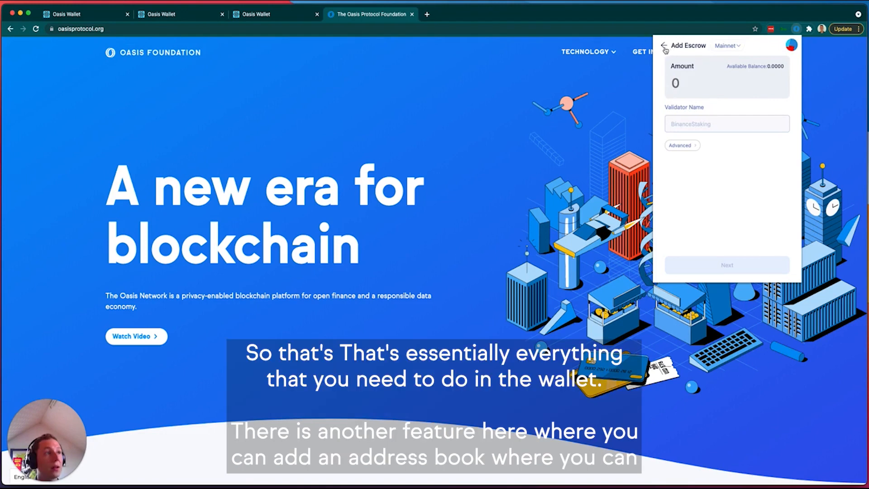
pyautogui.click(664, 46)
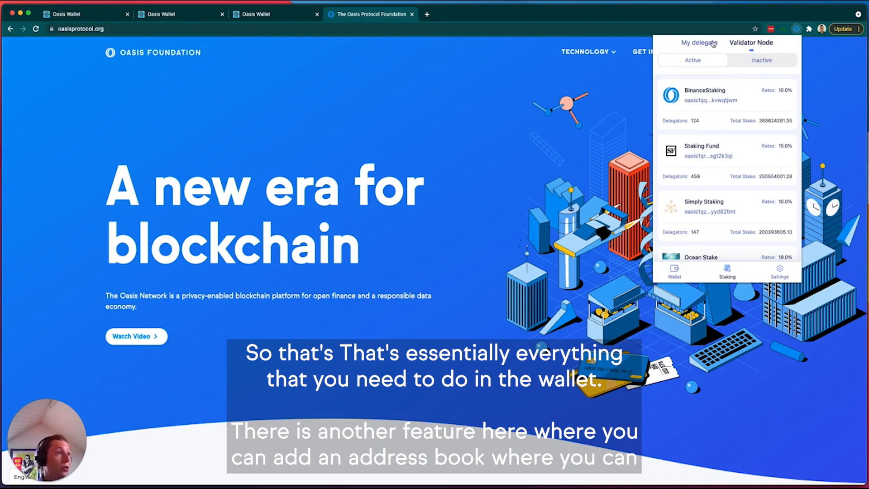
# View the empty address book, cancel its new-address form, then reopen it from the Send form
pyautogui.click(780, 271)
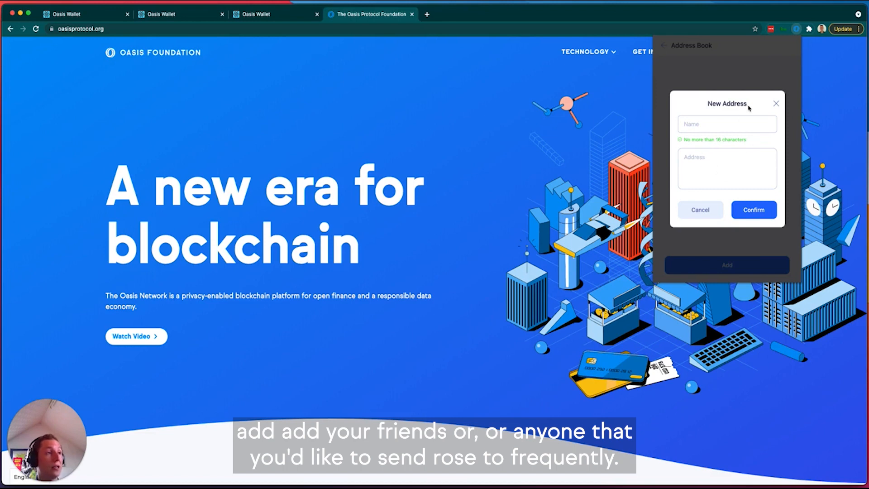
pyautogui.moveTo(775, 106)
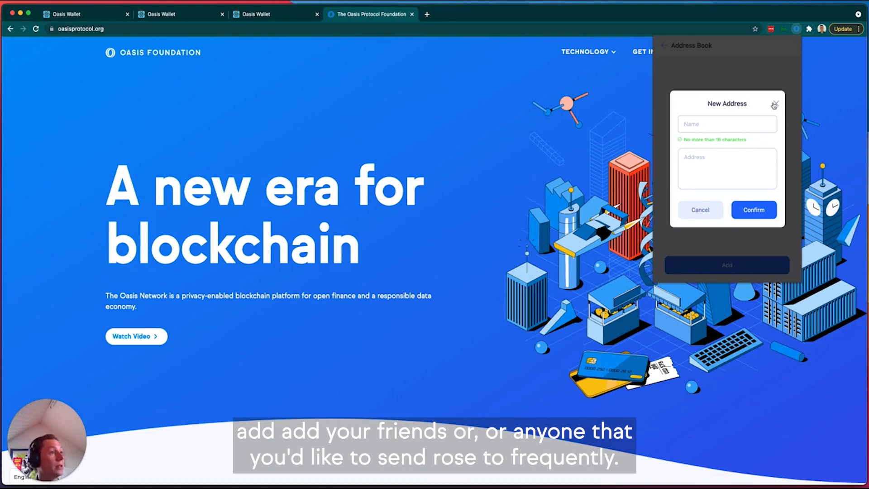
pyautogui.click(775, 103)
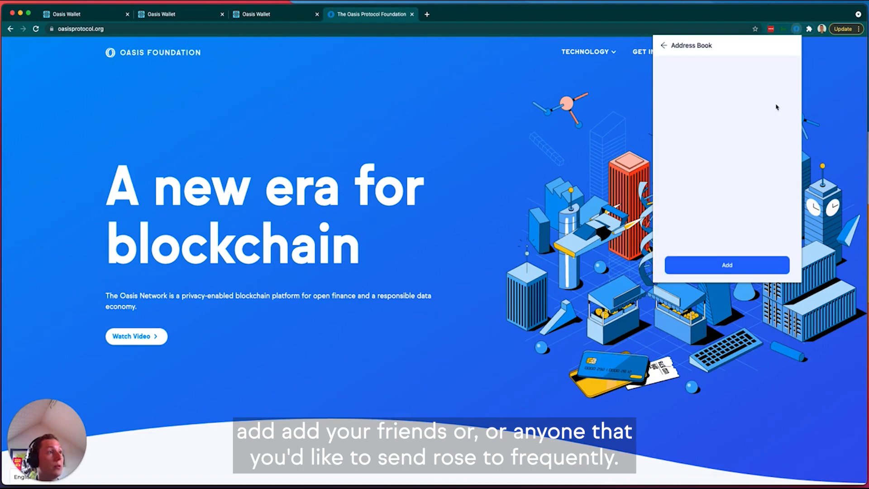
pyautogui.click(664, 45)
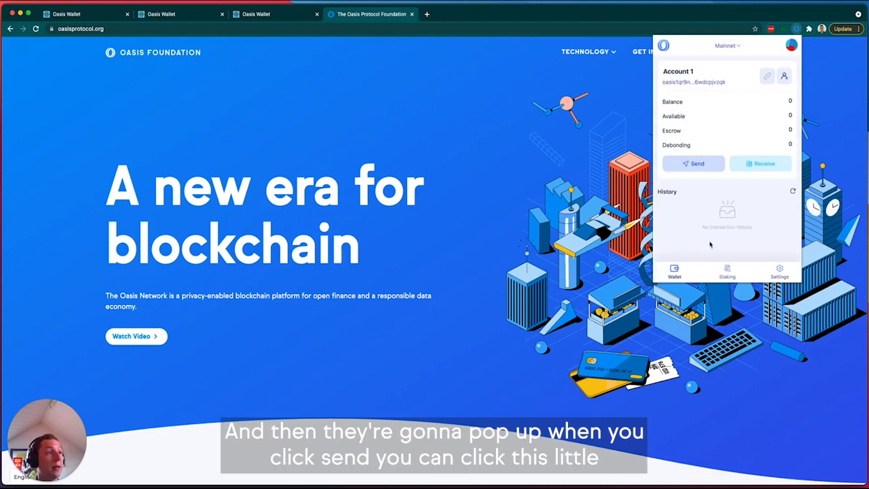
pyautogui.click(694, 163)
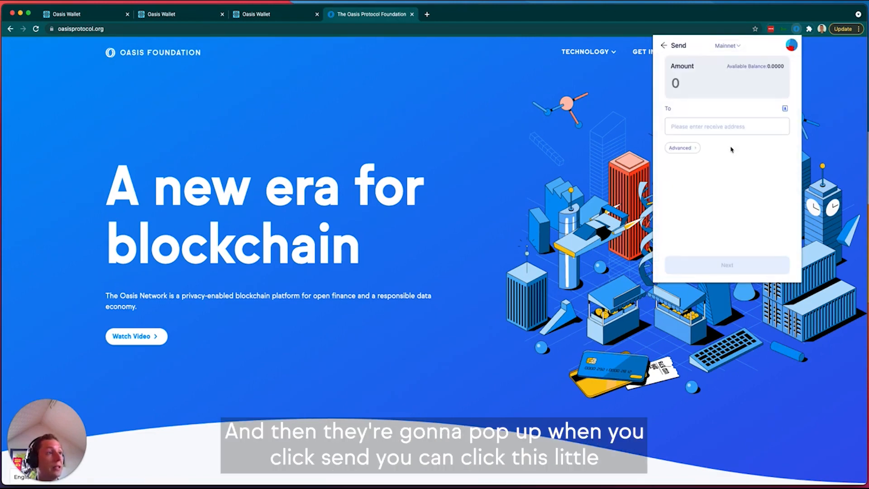
pyautogui.click(784, 108)
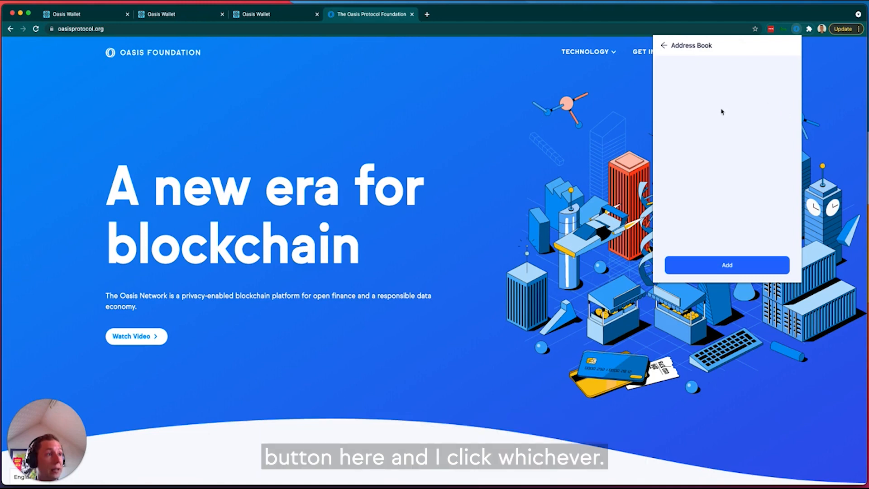
pyautogui.moveTo(679, 87)
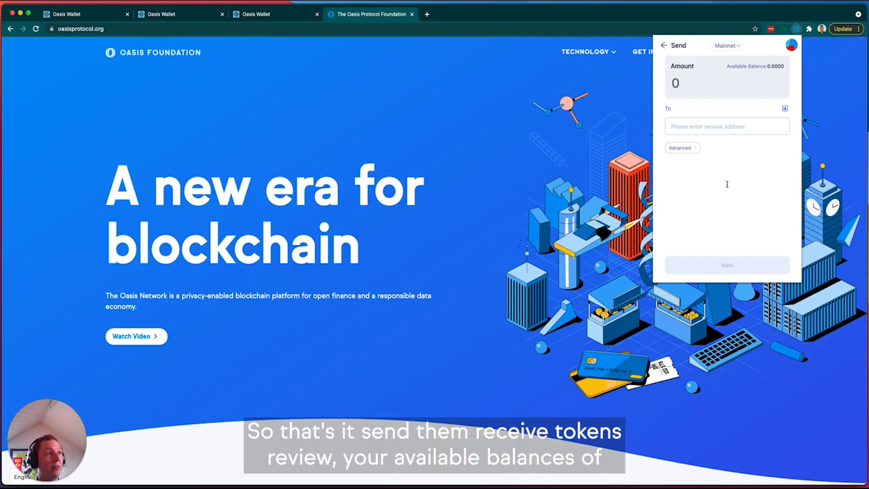
# Leave Send and show the My delegate summary with zero delegations and no debonding
pyautogui.click(664, 45)
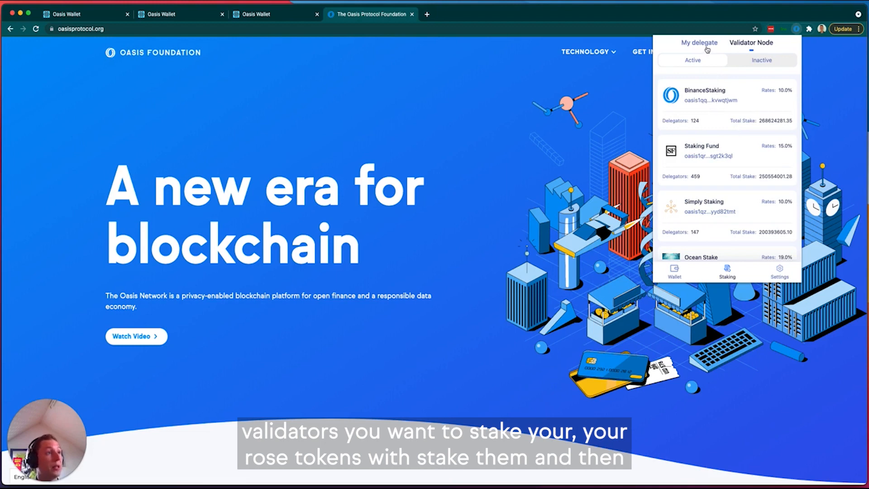
pyautogui.click(699, 43)
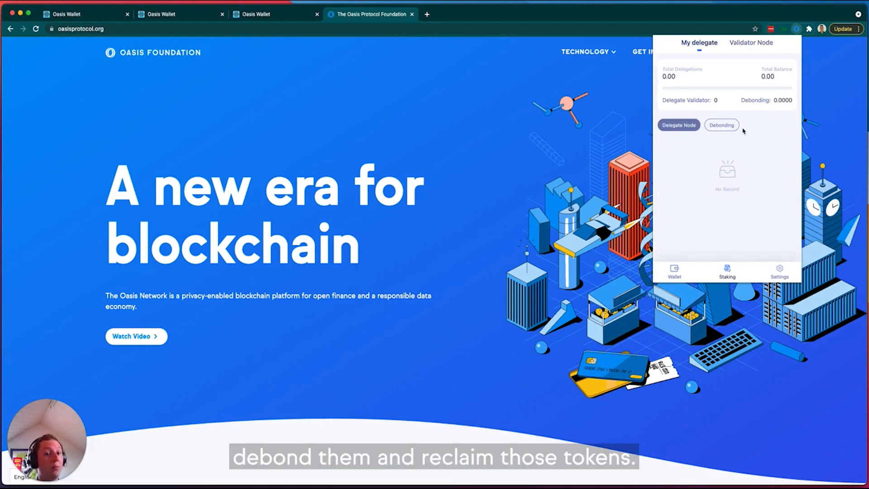
pyautogui.moveTo(741, 139)
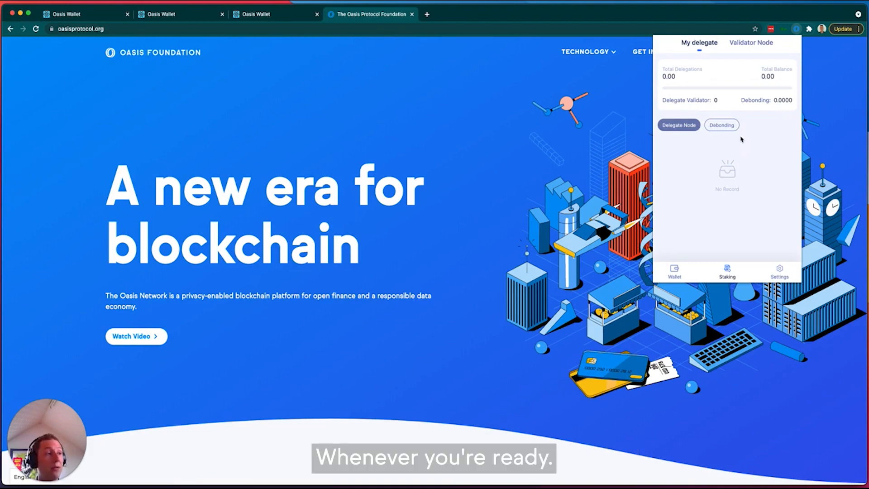